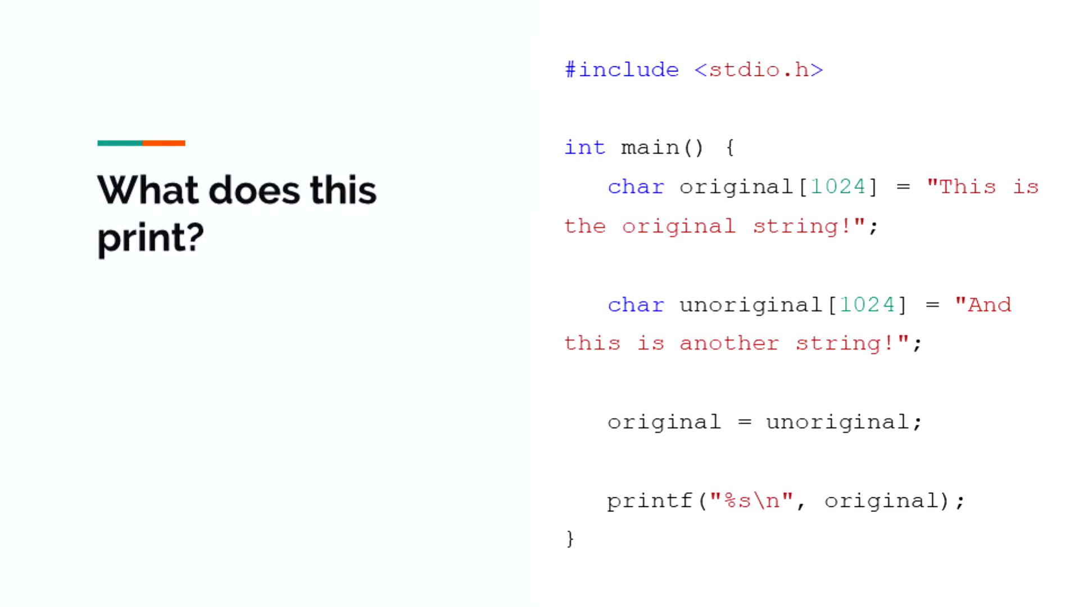
# - Advance past the 'What does this print?' slide toward the Repl.it C editor
pyautogui.press('Right')
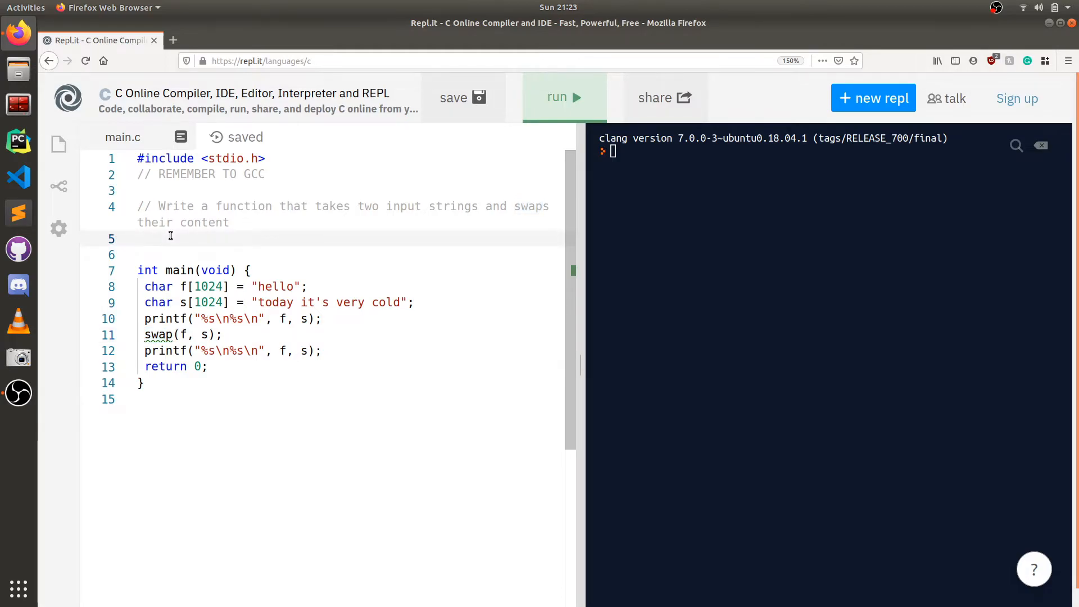
# - Declare void swap(char f_string[1024], char s_string[1024]) with an empty body above main
pyautogui.write('void')
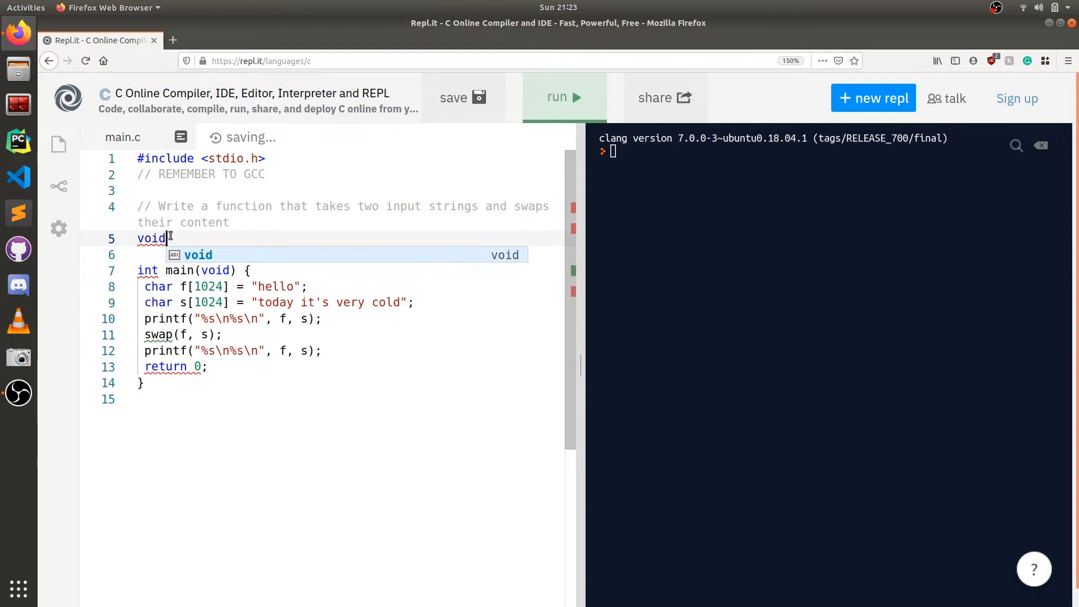
pyautogui.press('Escape')
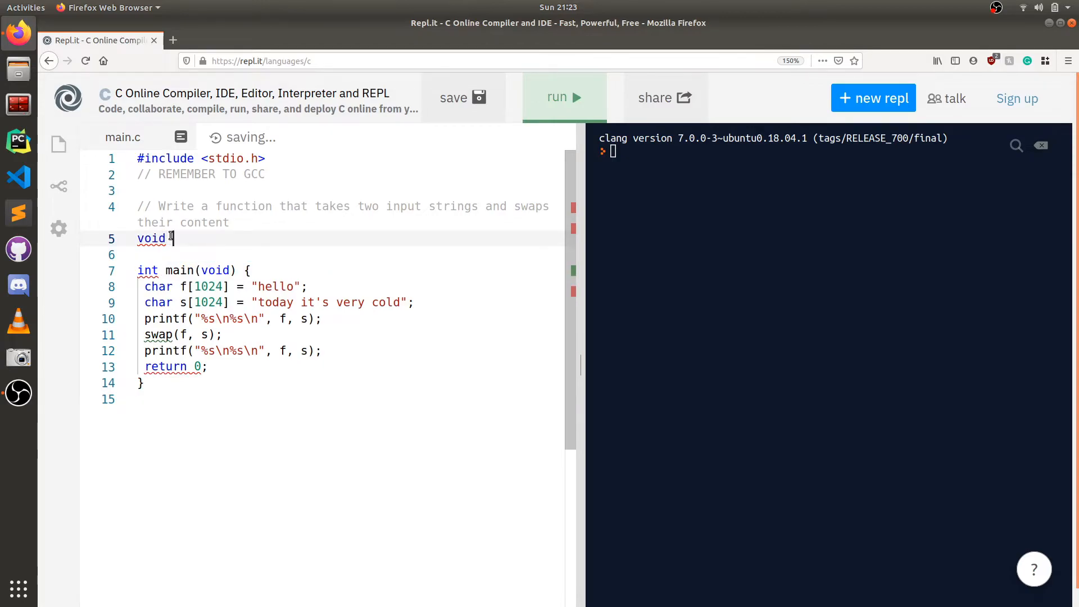
pyautogui.write('swap')
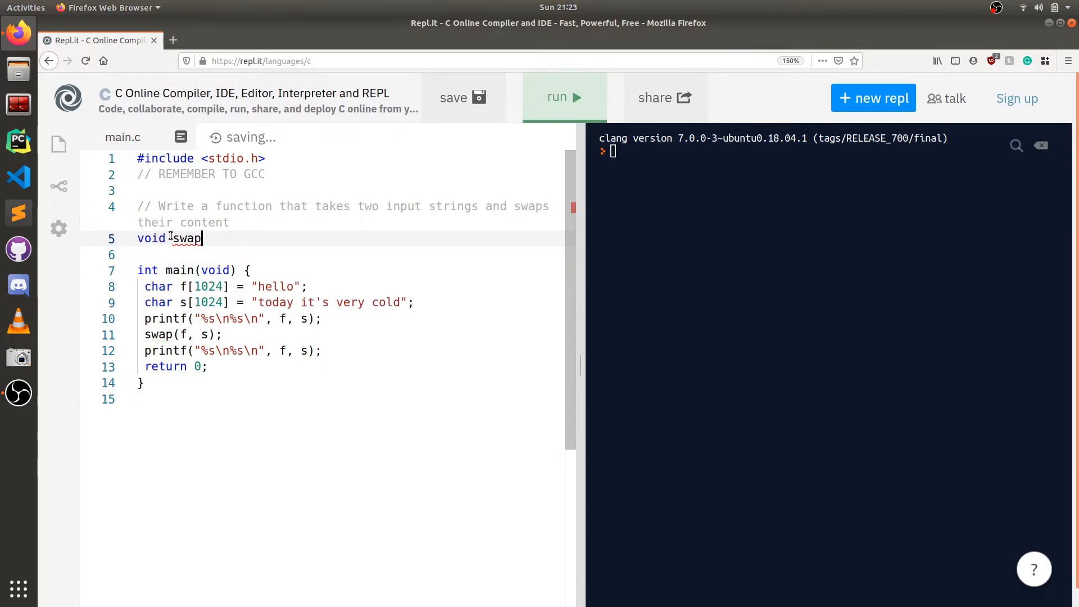
pyautogui.write('()')
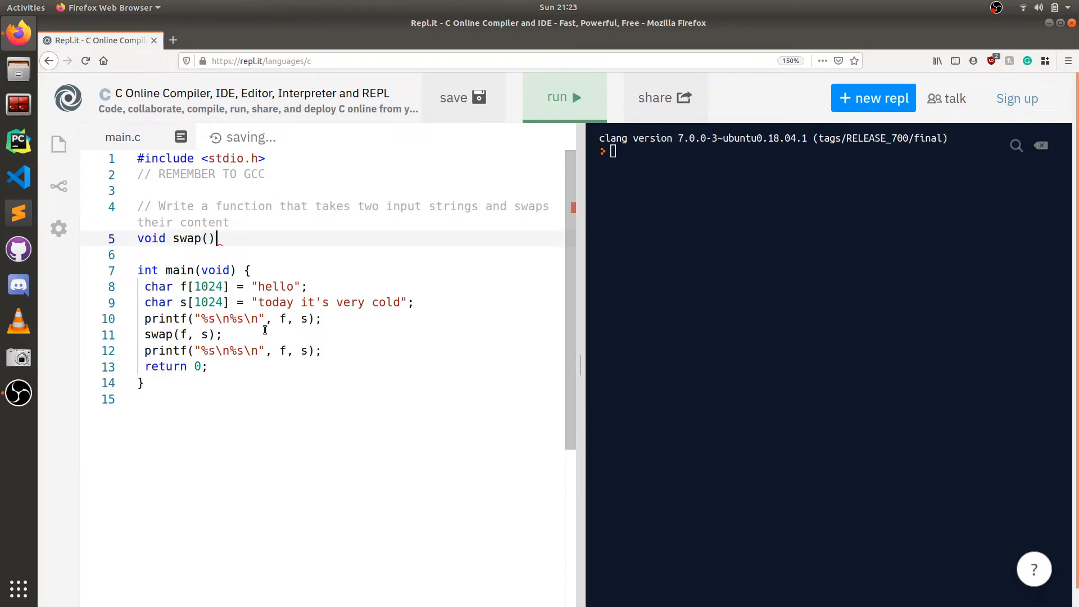
pyautogui.write('char f[1024]')
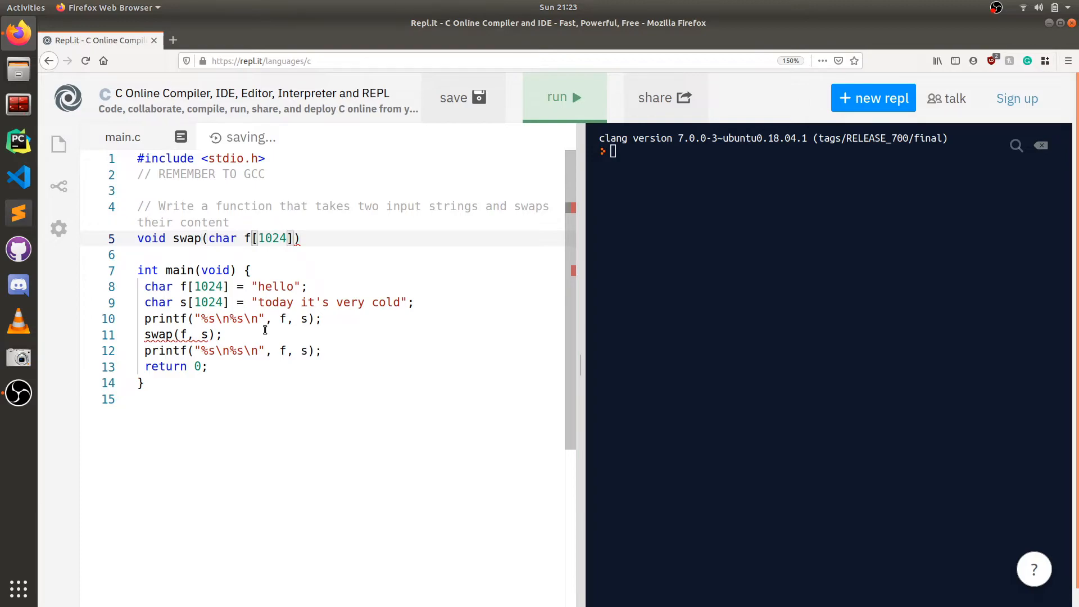
pyautogui.write('_string')
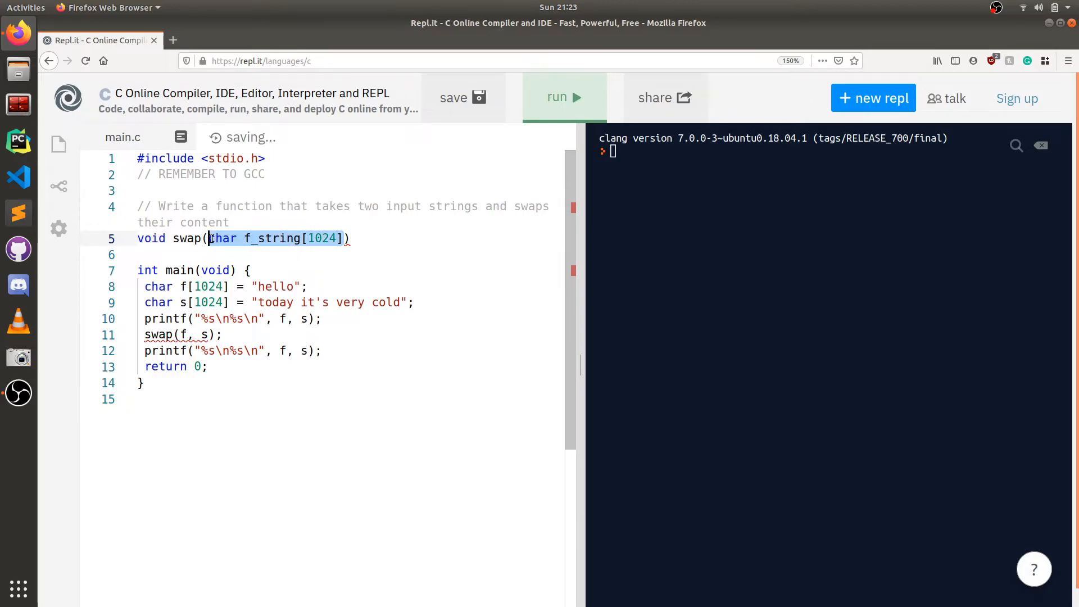
pyautogui.write(', char f_string[1024]')
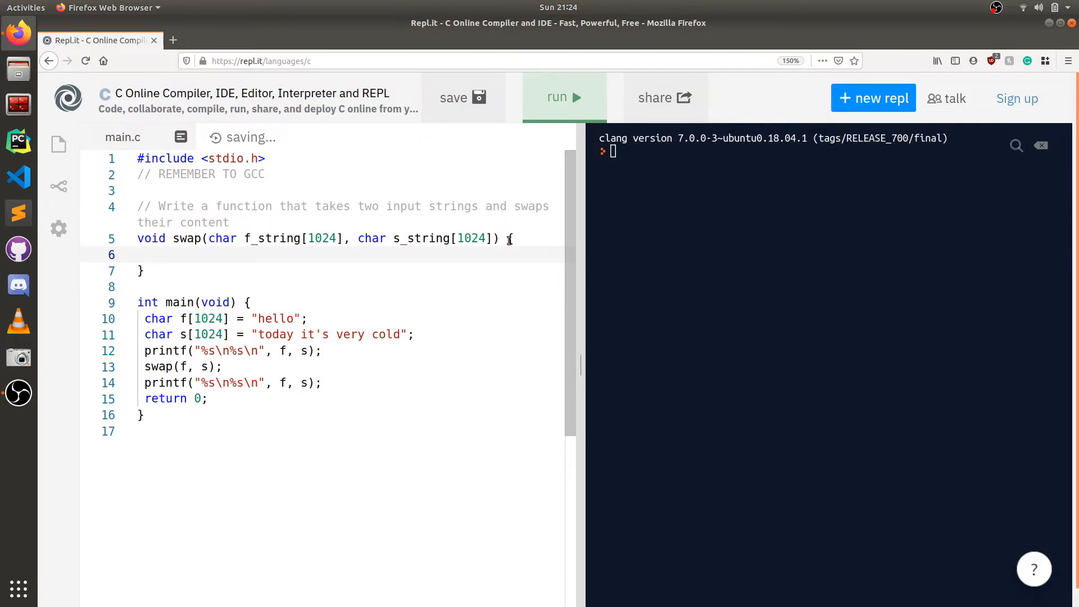
# - Draft the swap body as buffer = x; x = y; y = buffer
pyautogui.write('buffer')
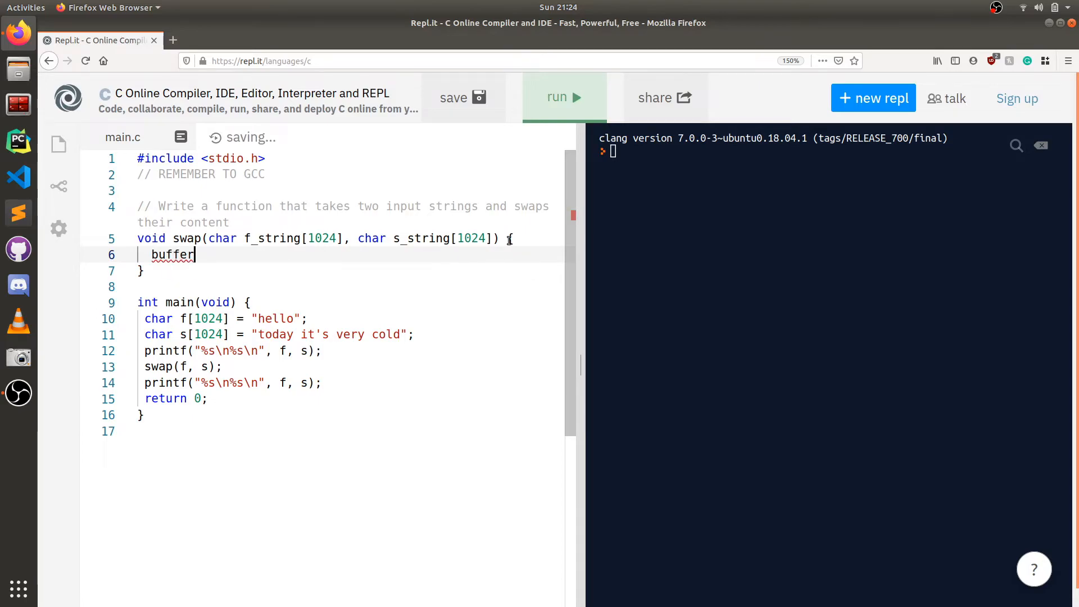
pyautogui.write('= i')
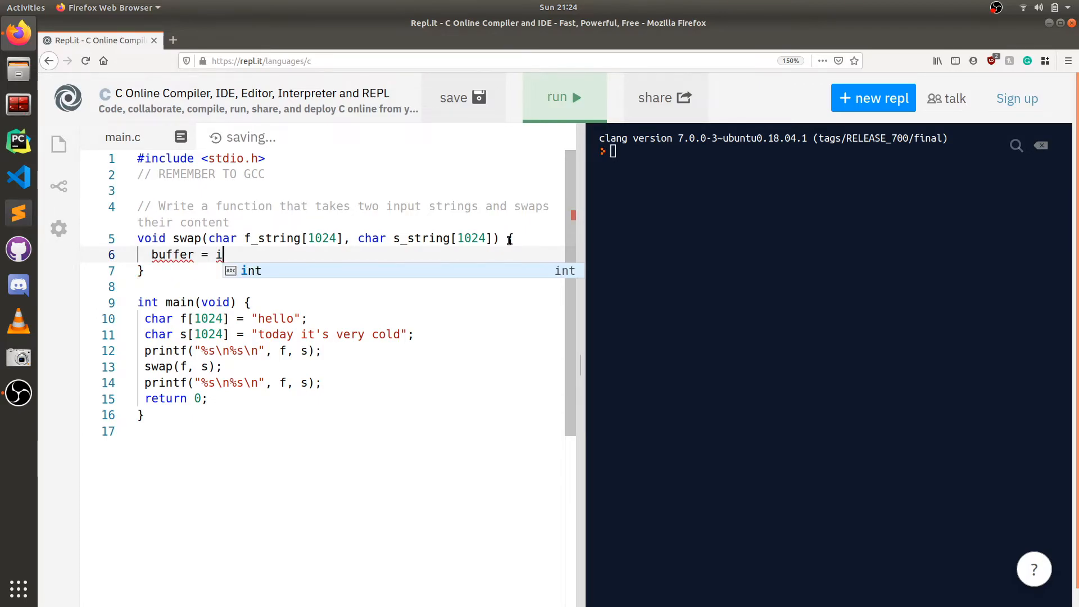
pyautogui.write('x;')
pyautogui.write('x =')
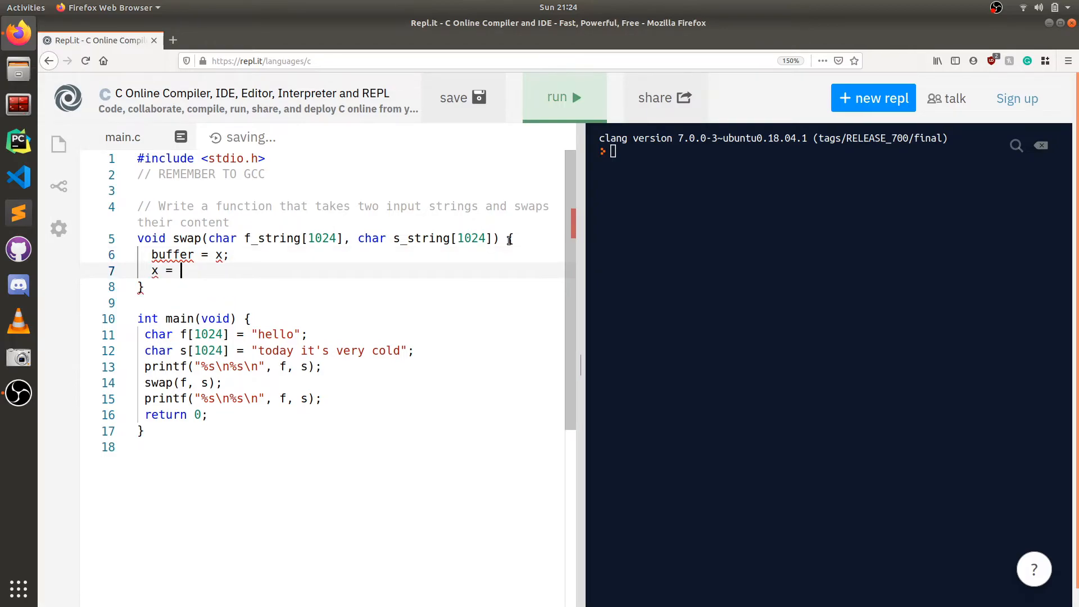
pyautogui.write('y;')
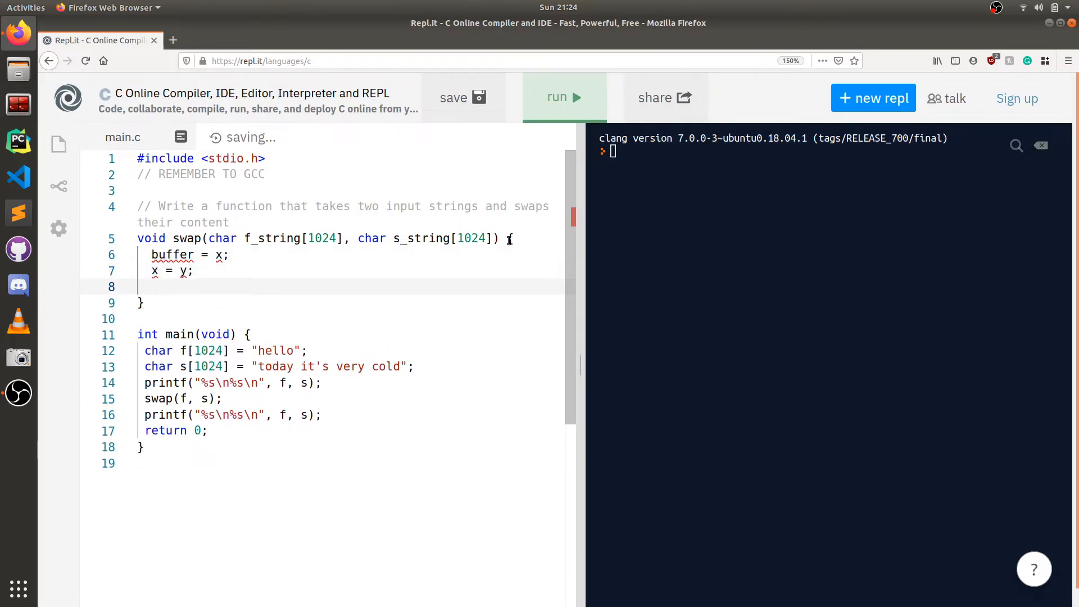
pyautogui.write('y - buf')
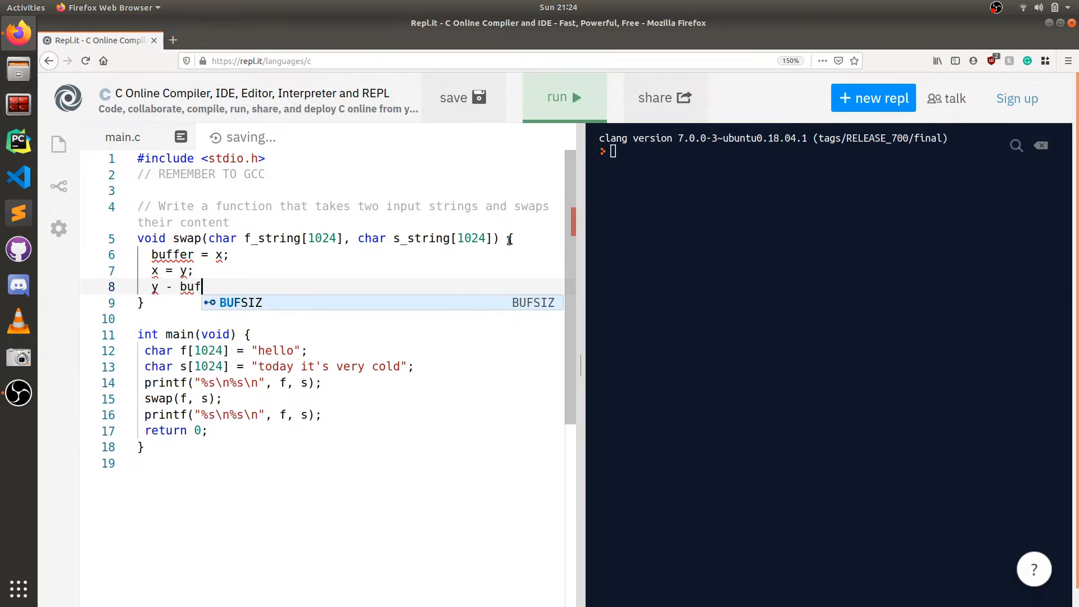
pyautogui.write('=')
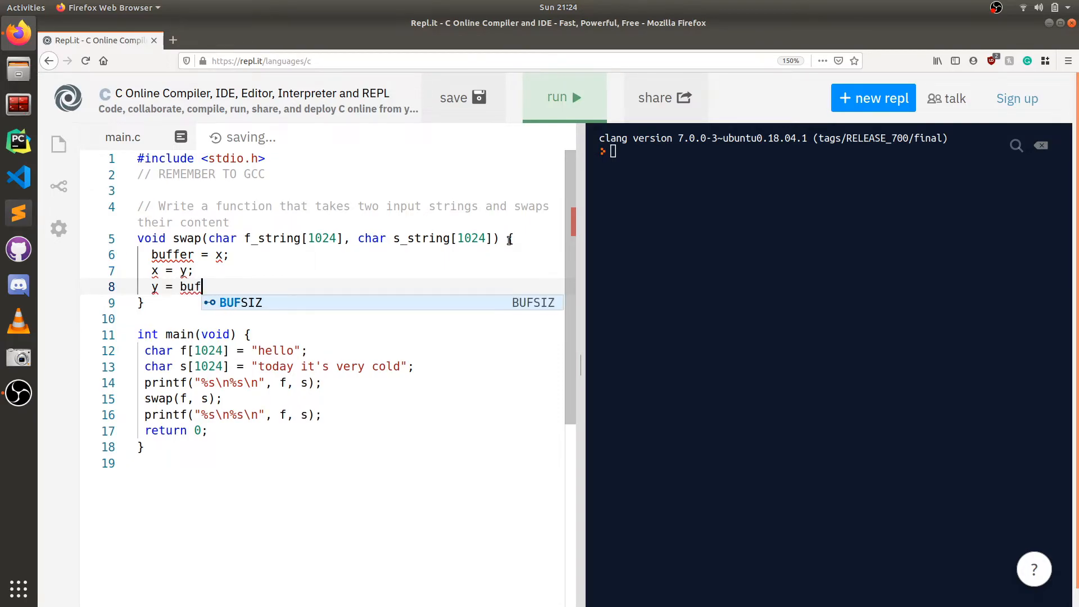
pyautogui.write('fer')
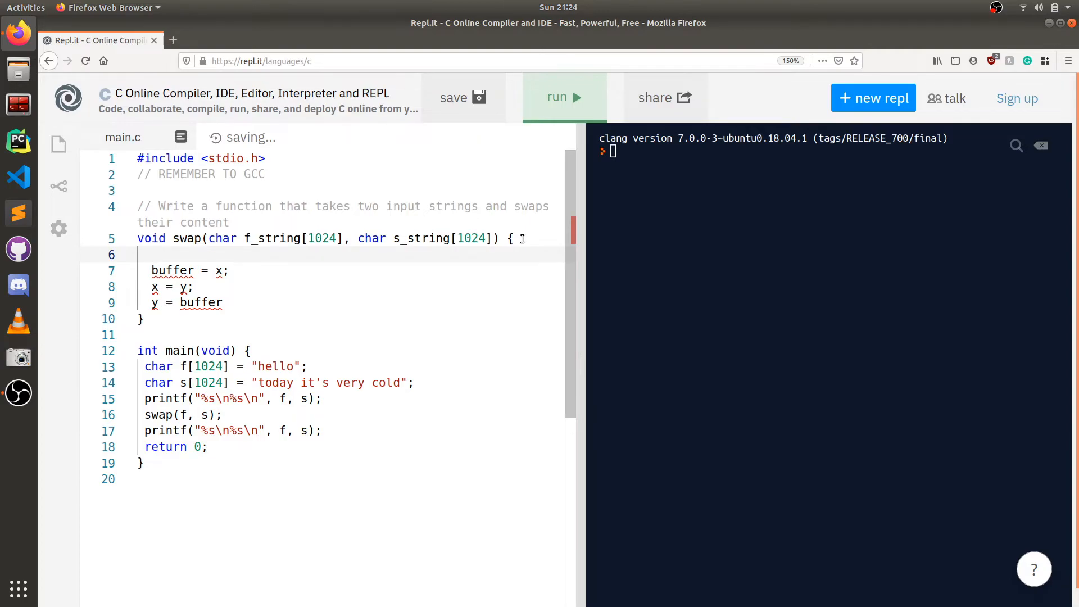
# - Add a for loop header for (int i = 0; i < 1024; i++) above the buffer lines
pyautogui.write('for (int i')
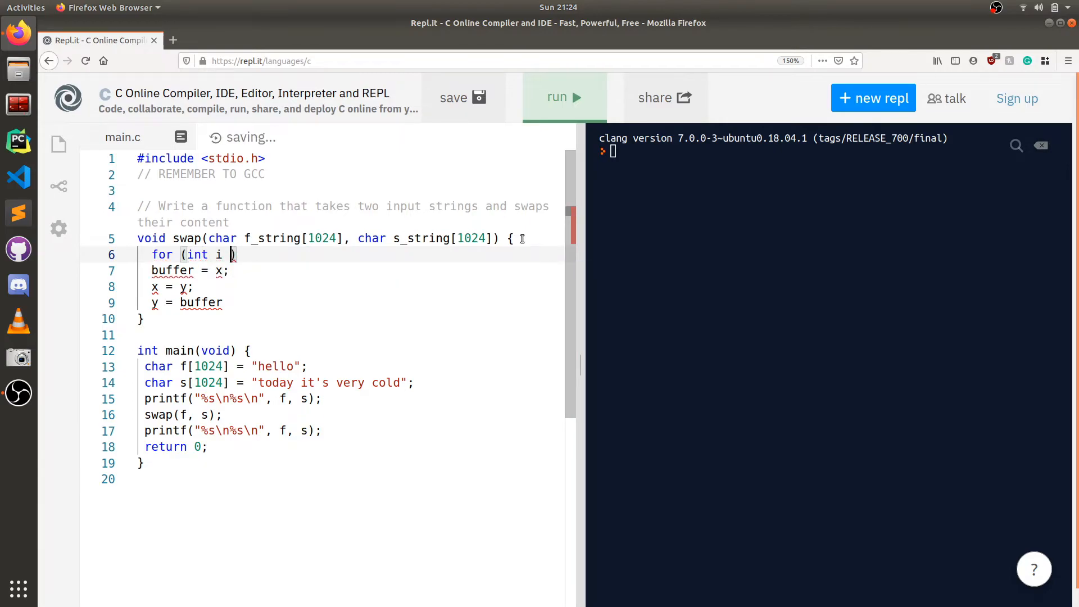
pyautogui.write('= 0; i')
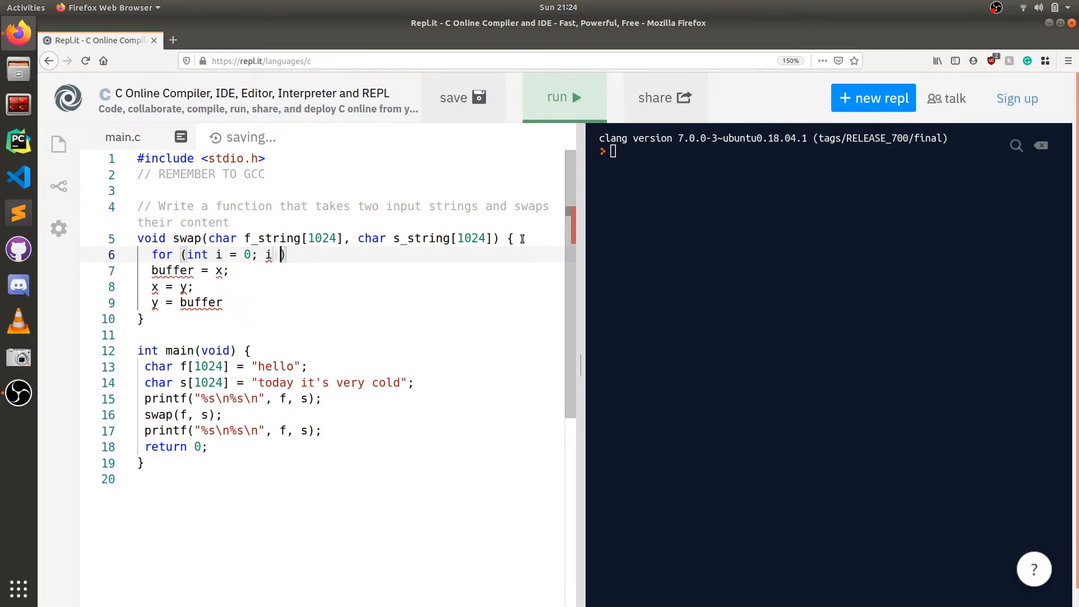
pyautogui.write('<')
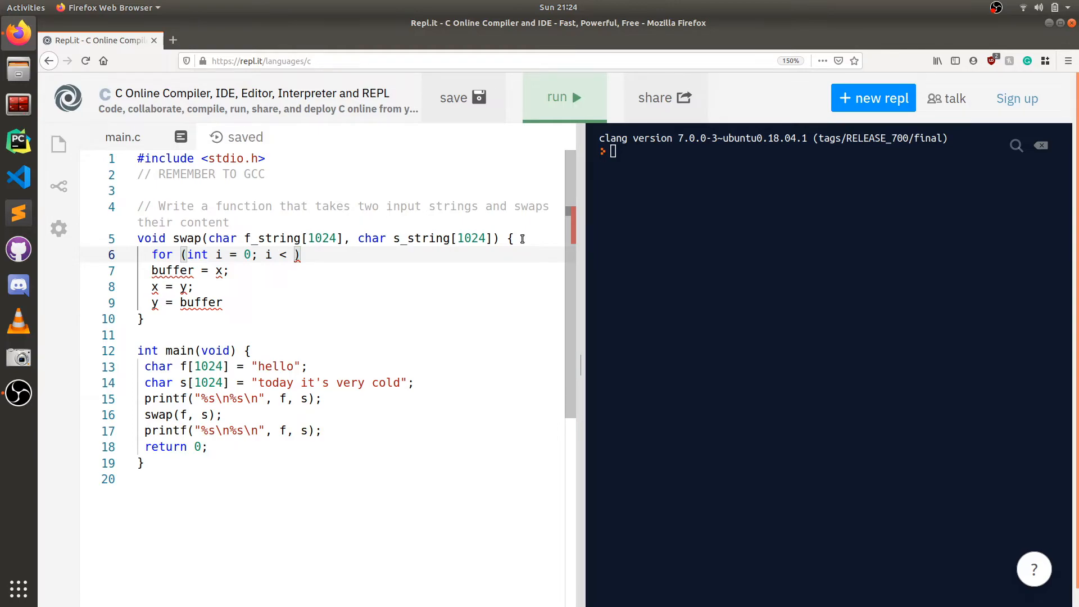
pyautogui.write('1024;')
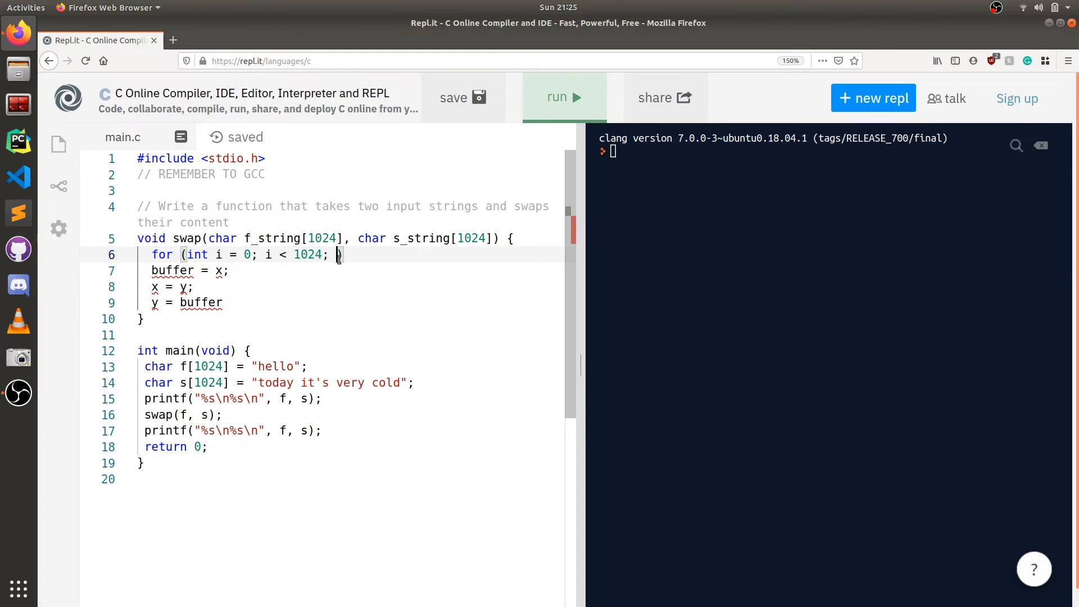
pyautogui.write('i++)')
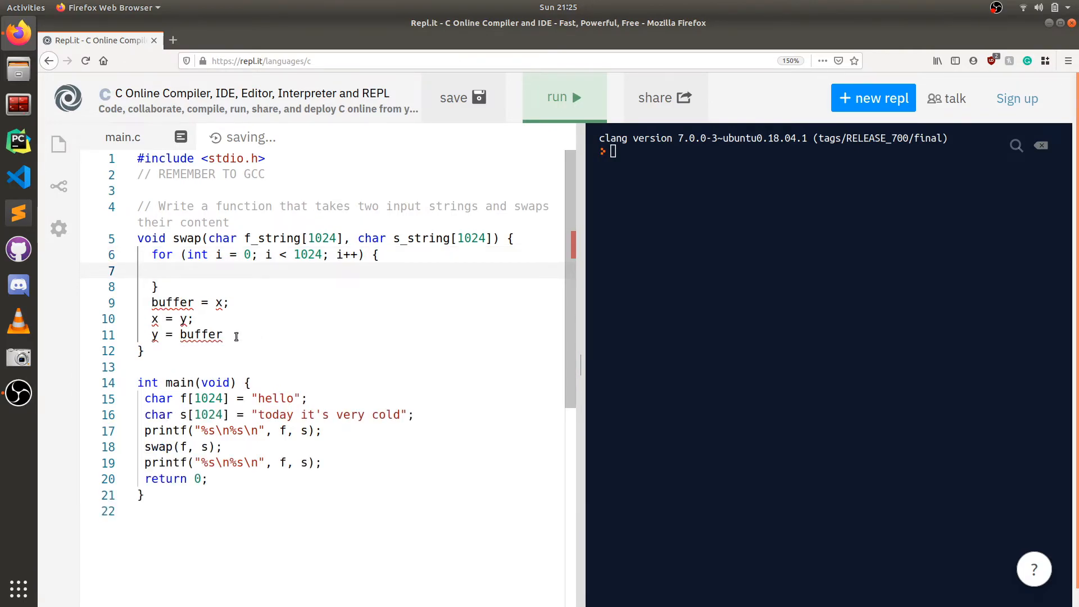
# - Move the three swap lines into the loop, terminate y = buffer; and start buffer = f_string[i]
pyautogui.moveTo(150, 303); pyautogui.dragTo(222, 335)
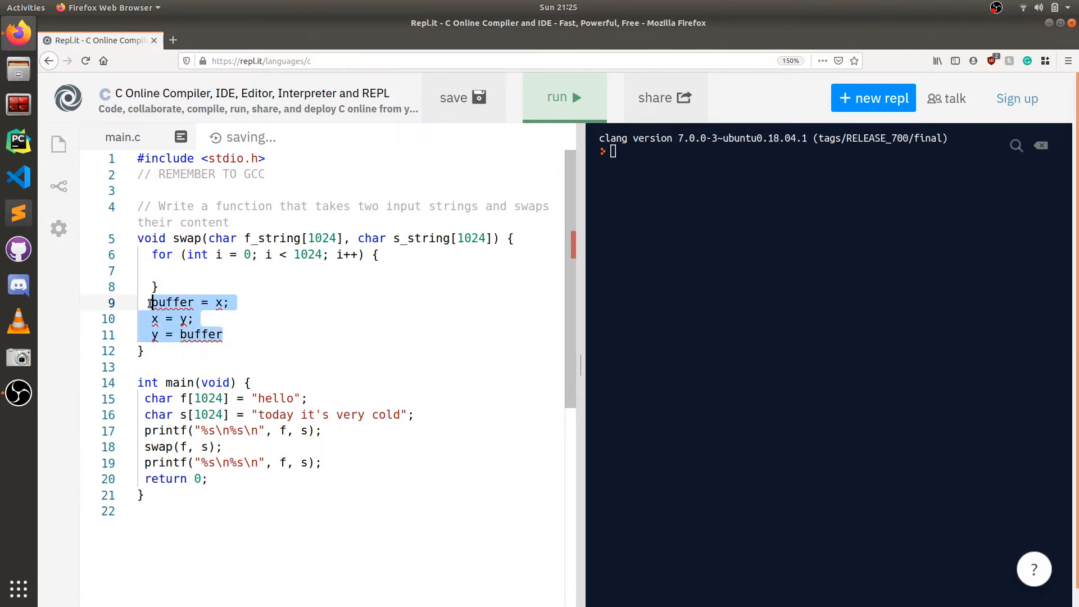
pyautogui.press('Delete')
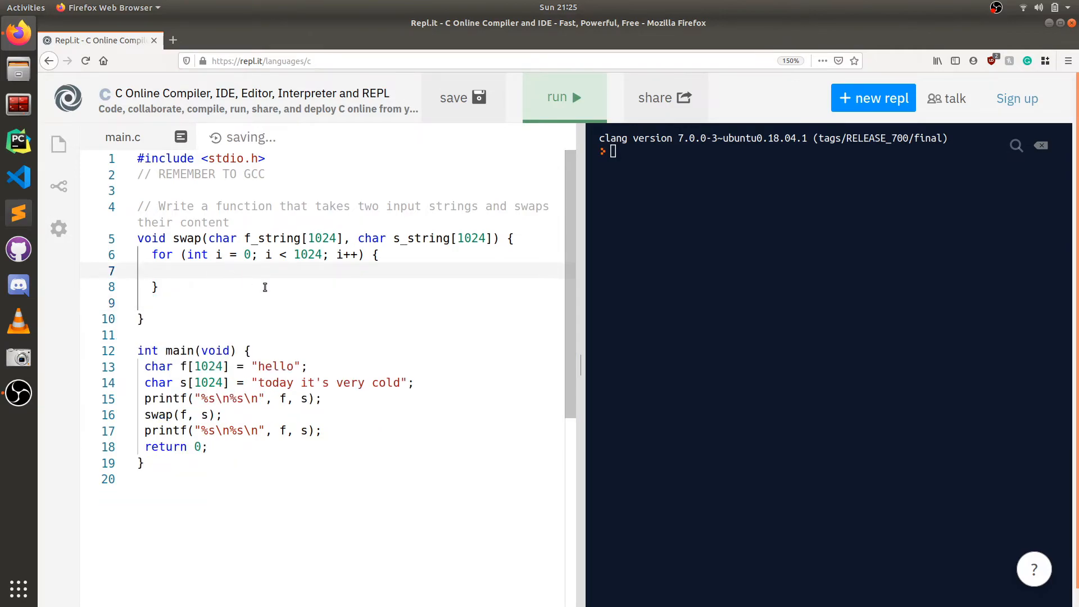
pyautogui.write('buffer = x;')
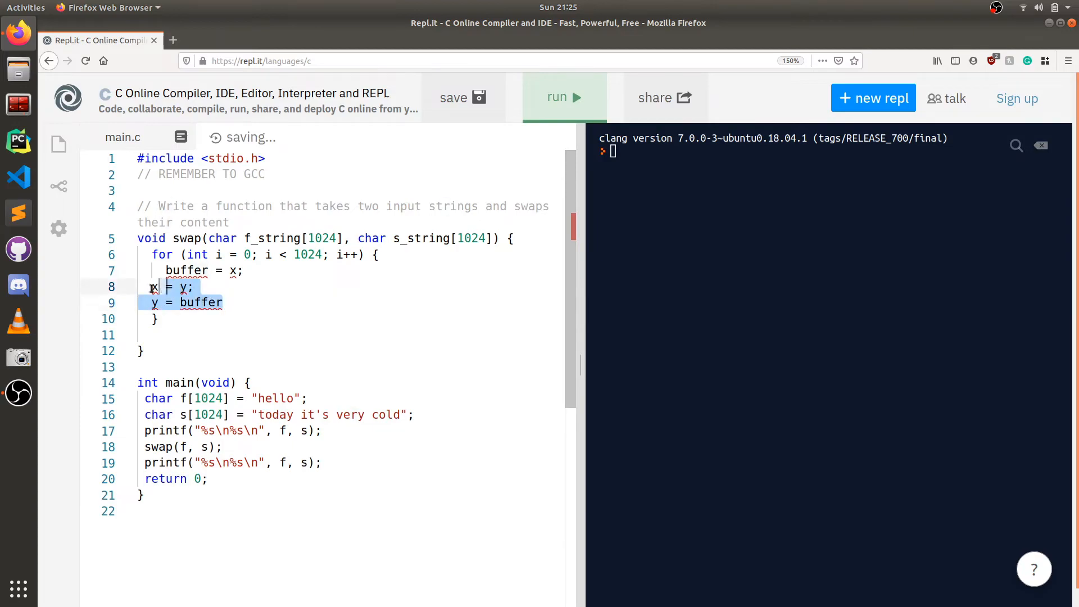
pyautogui.click(239, 303)
pyautogui.write(';')
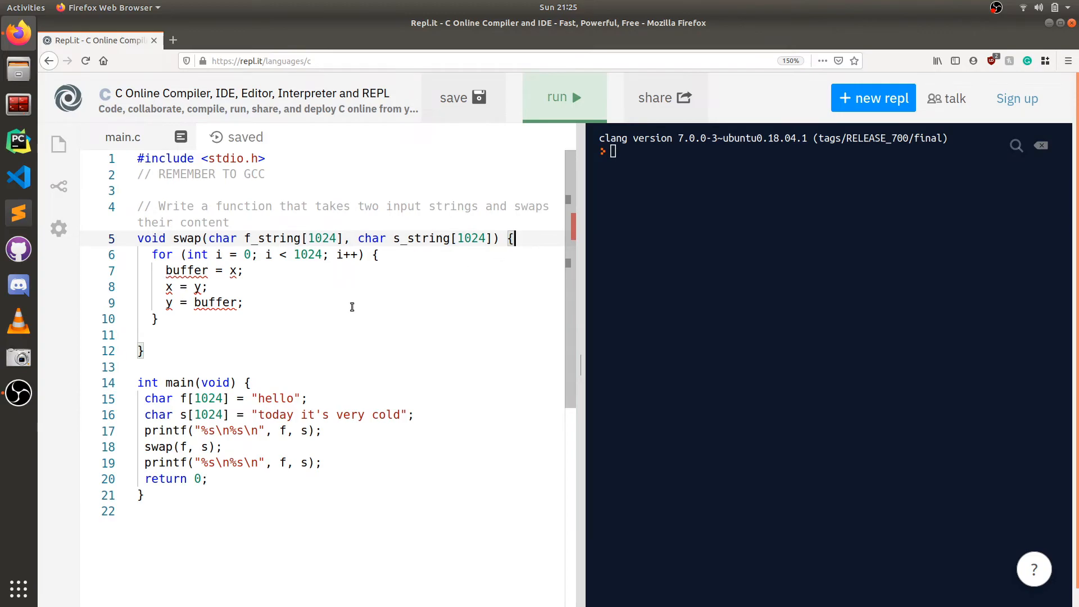
pyautogui.write('f_string[i')
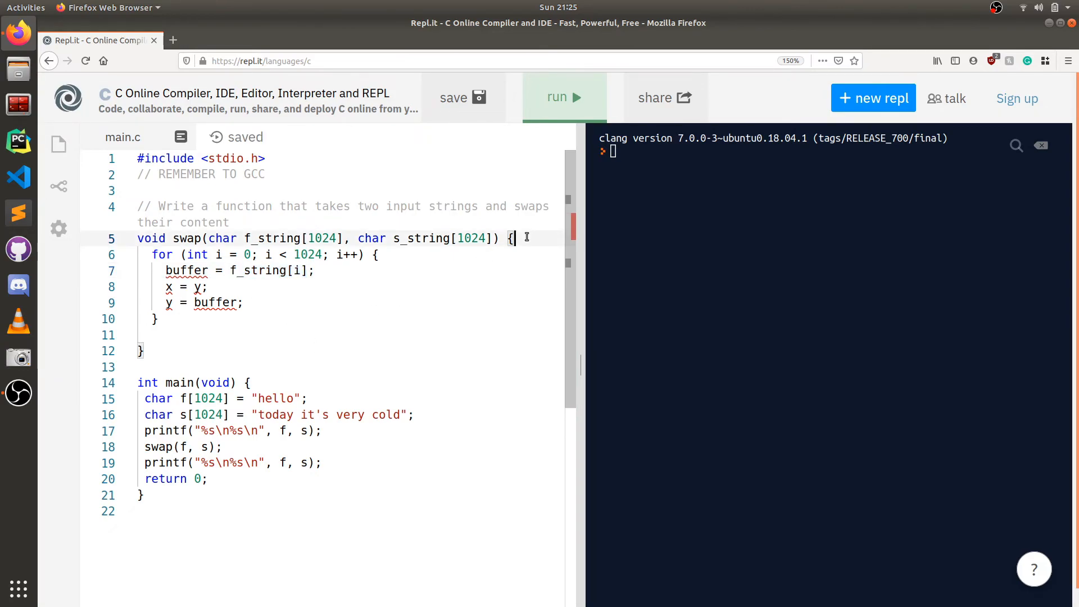
# - Declare char buffer; and make the loop swap f_string[i] and s_string[i] through buffer
pyautogui.write('char')
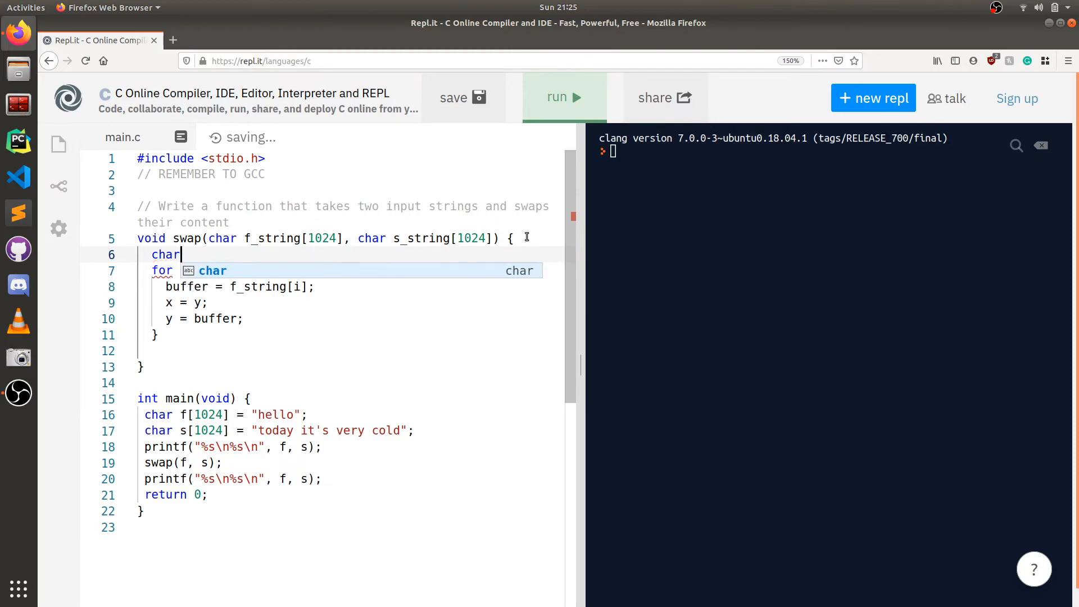
pyautogui.write('buffer')
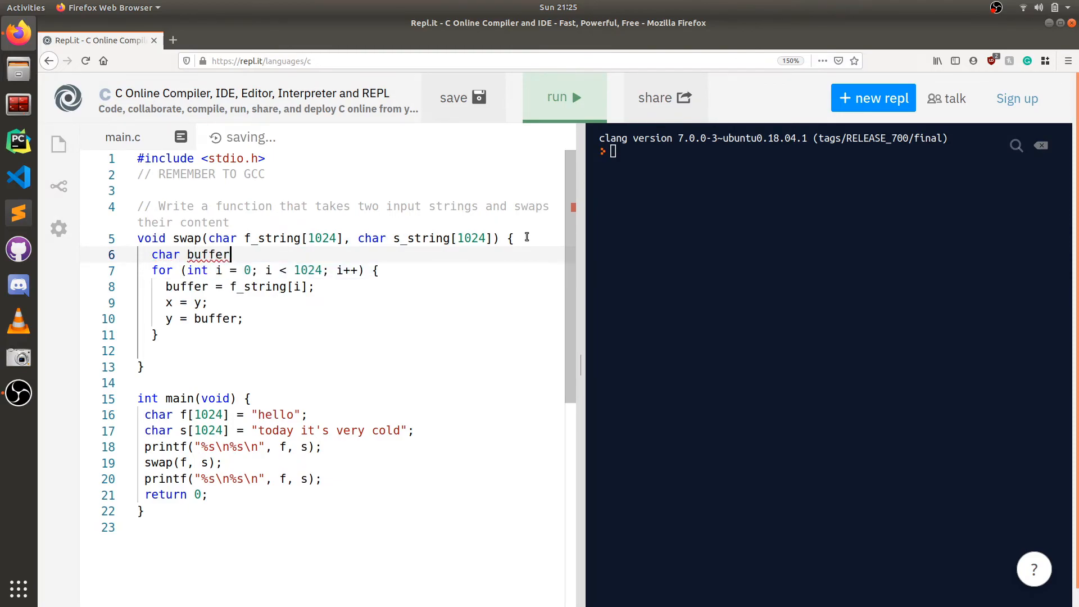
pyautogui.write(';')
pyautogui.click(351, 302)
pyautogui.write('f_string[')
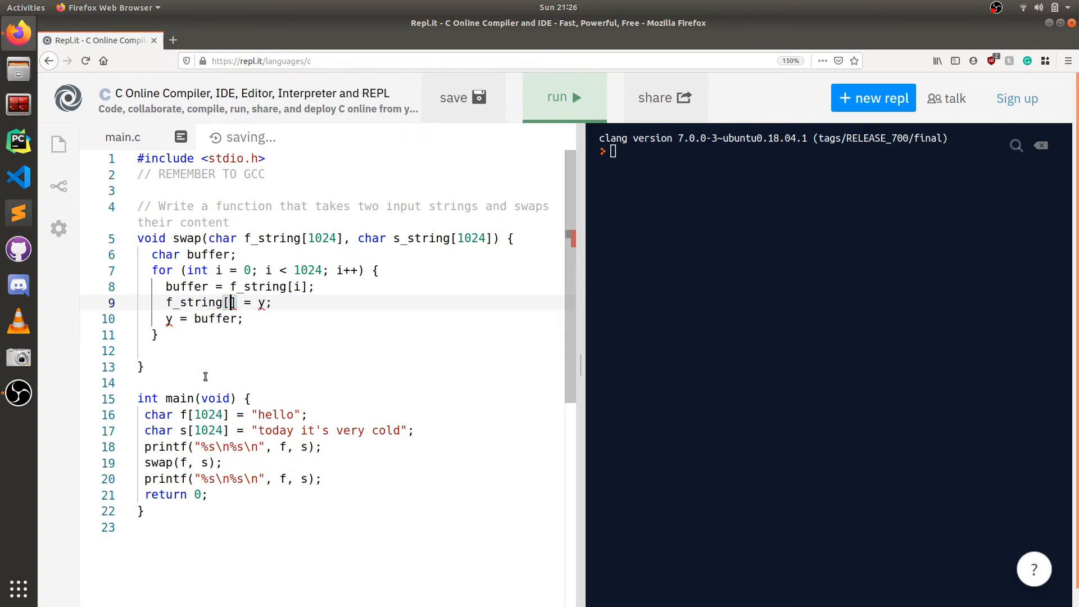
pyautogui.write('i')
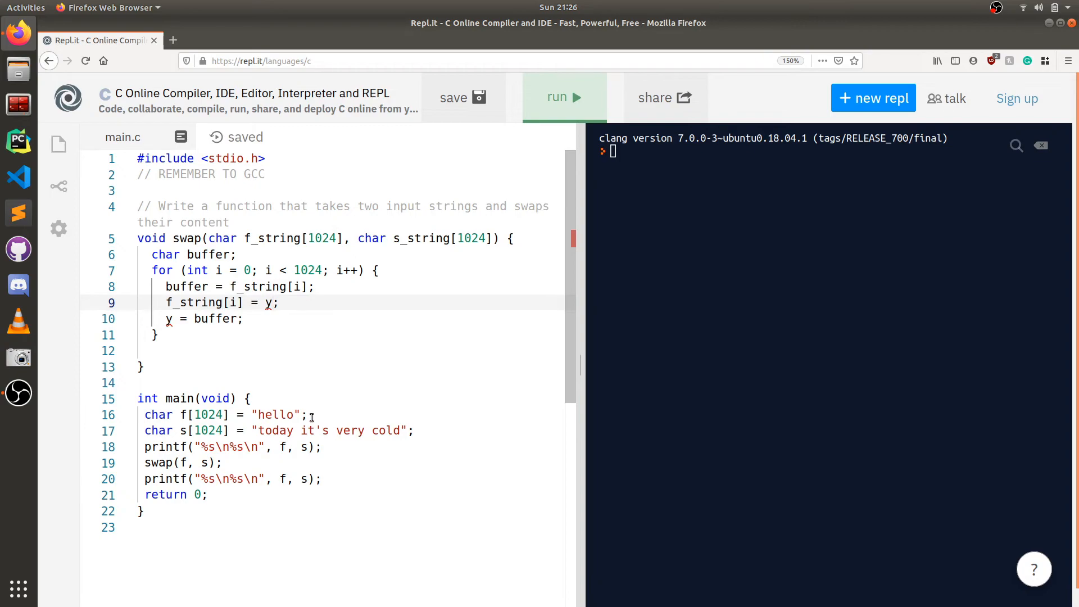
pyautogui.write('s_string[i')
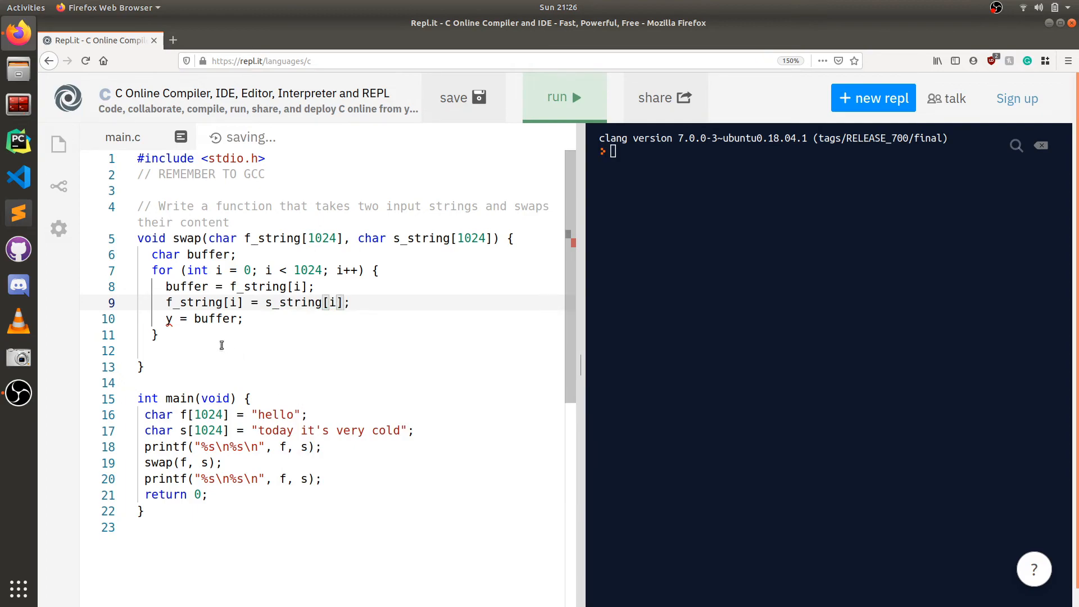
pyautogui.doubleClick(302, 303)
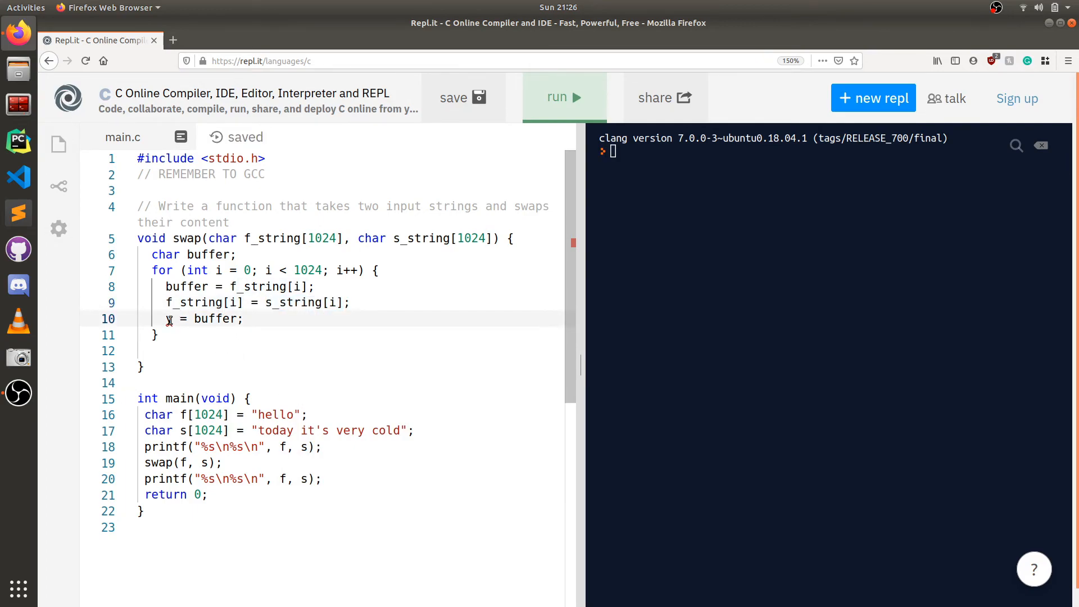
pyautogui.write('s_string[i]')
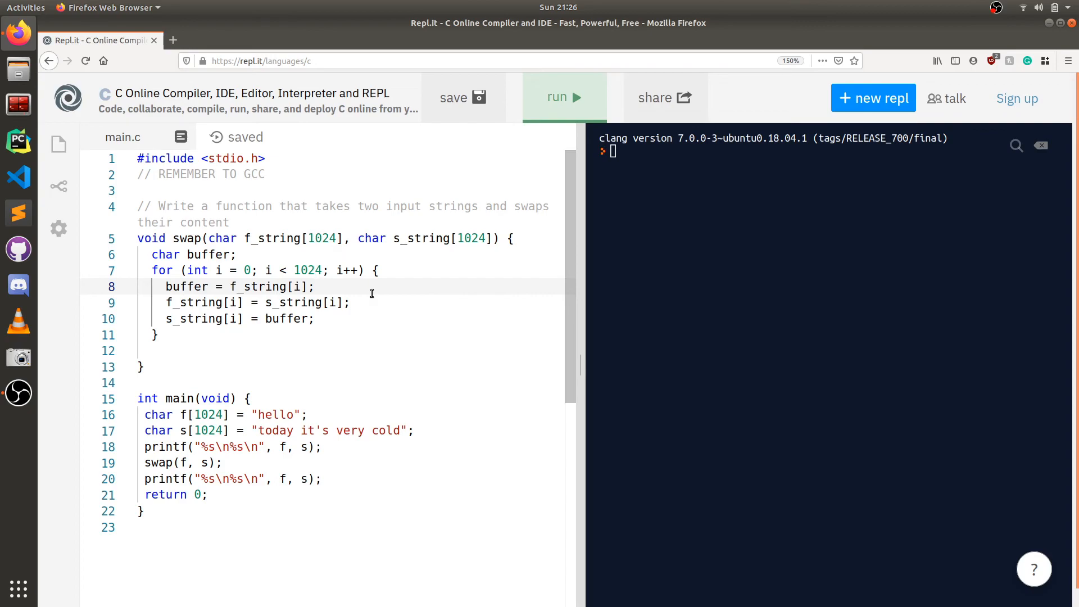
pyautogui.moveTo(246, 302)
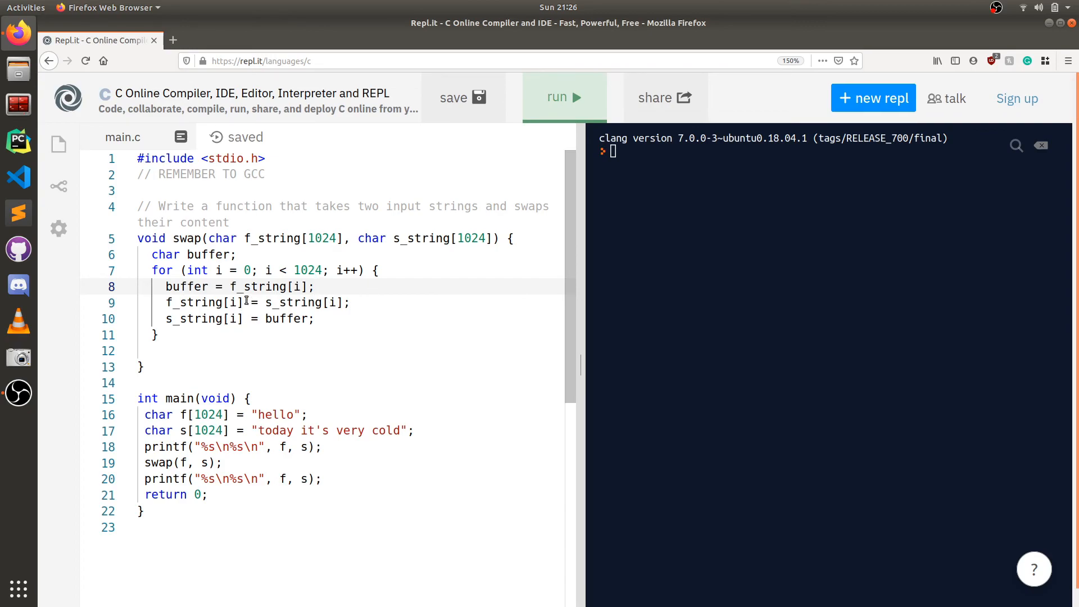
# - Remove the extra blank line after the loop and run main.c to see both strings swapped
pyautogui.doubleClick(203, 303)
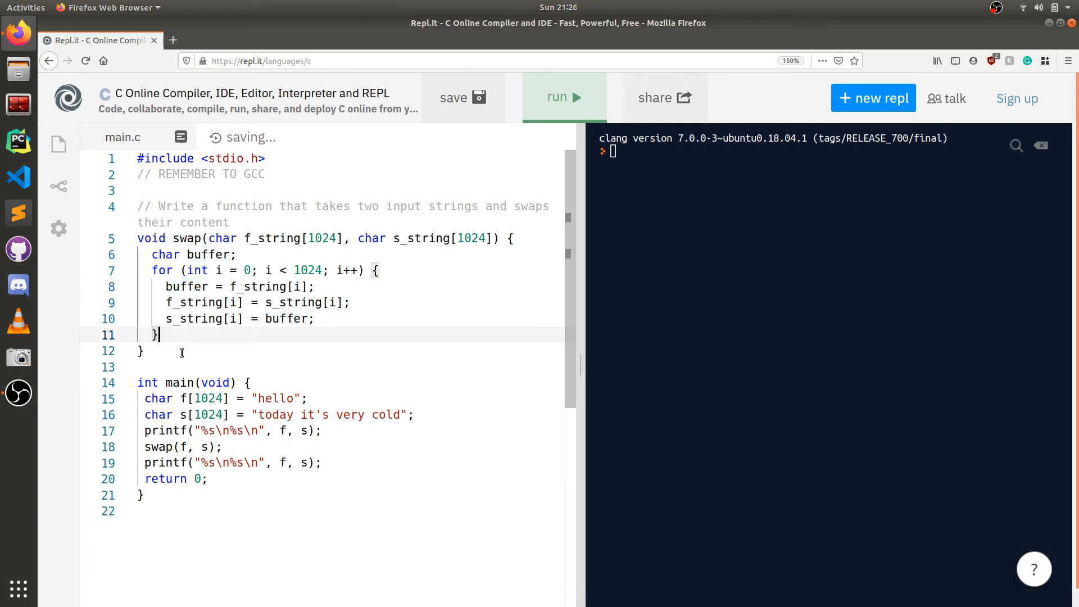
pyautogui.moveTo(340, 226)
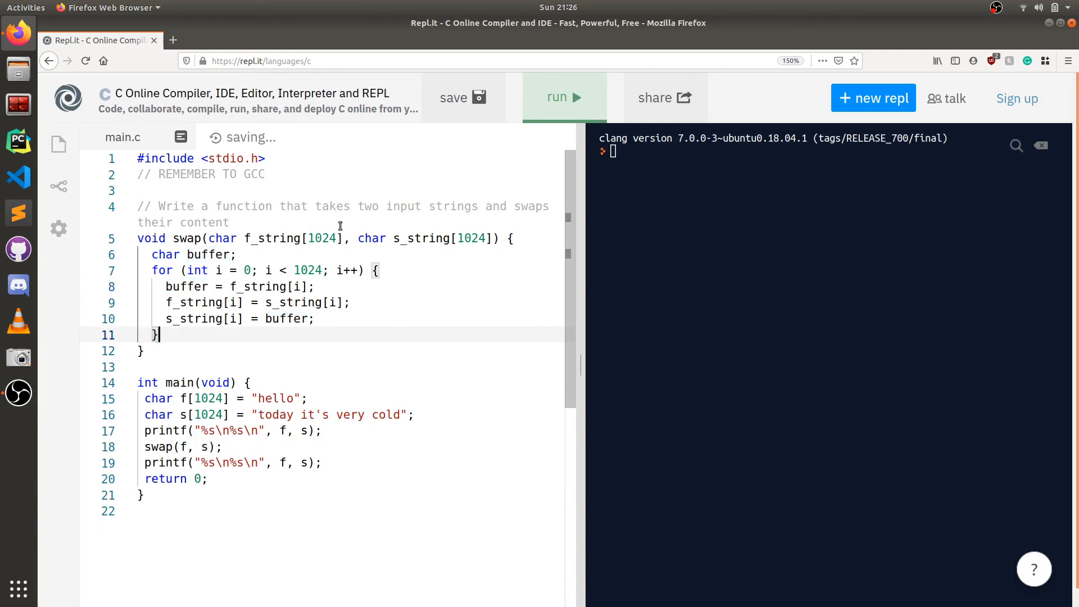
pyautogui.doubleClick(252, 174)
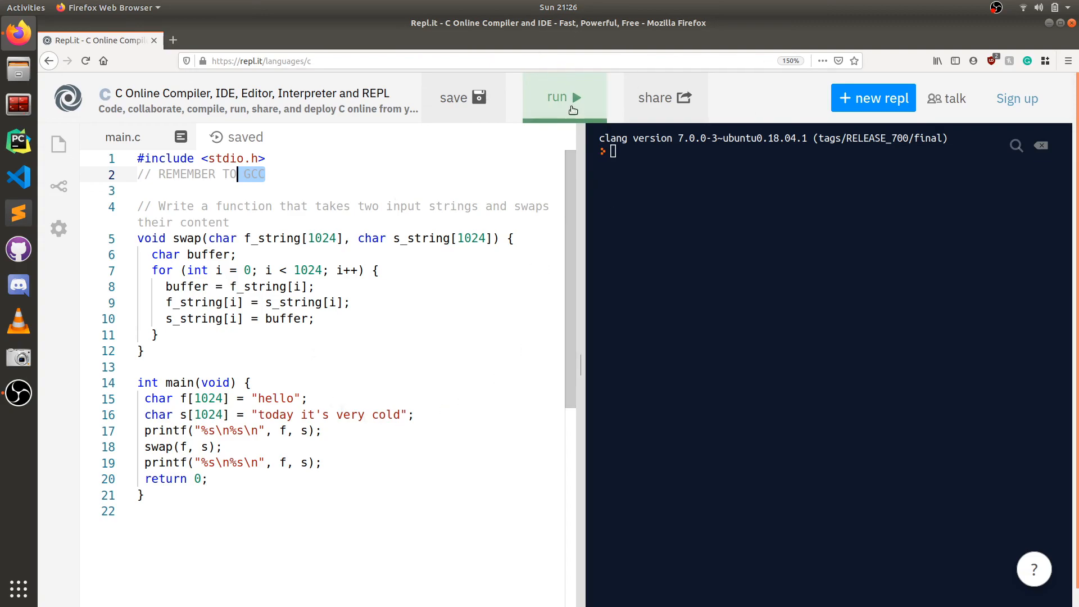
pyautogui.click(564, 97)
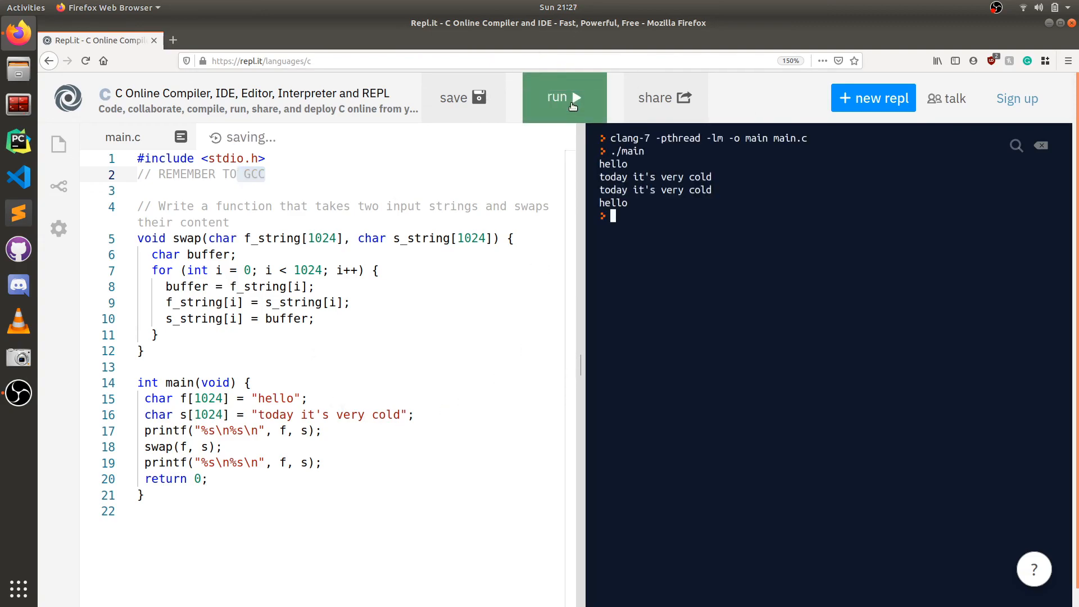